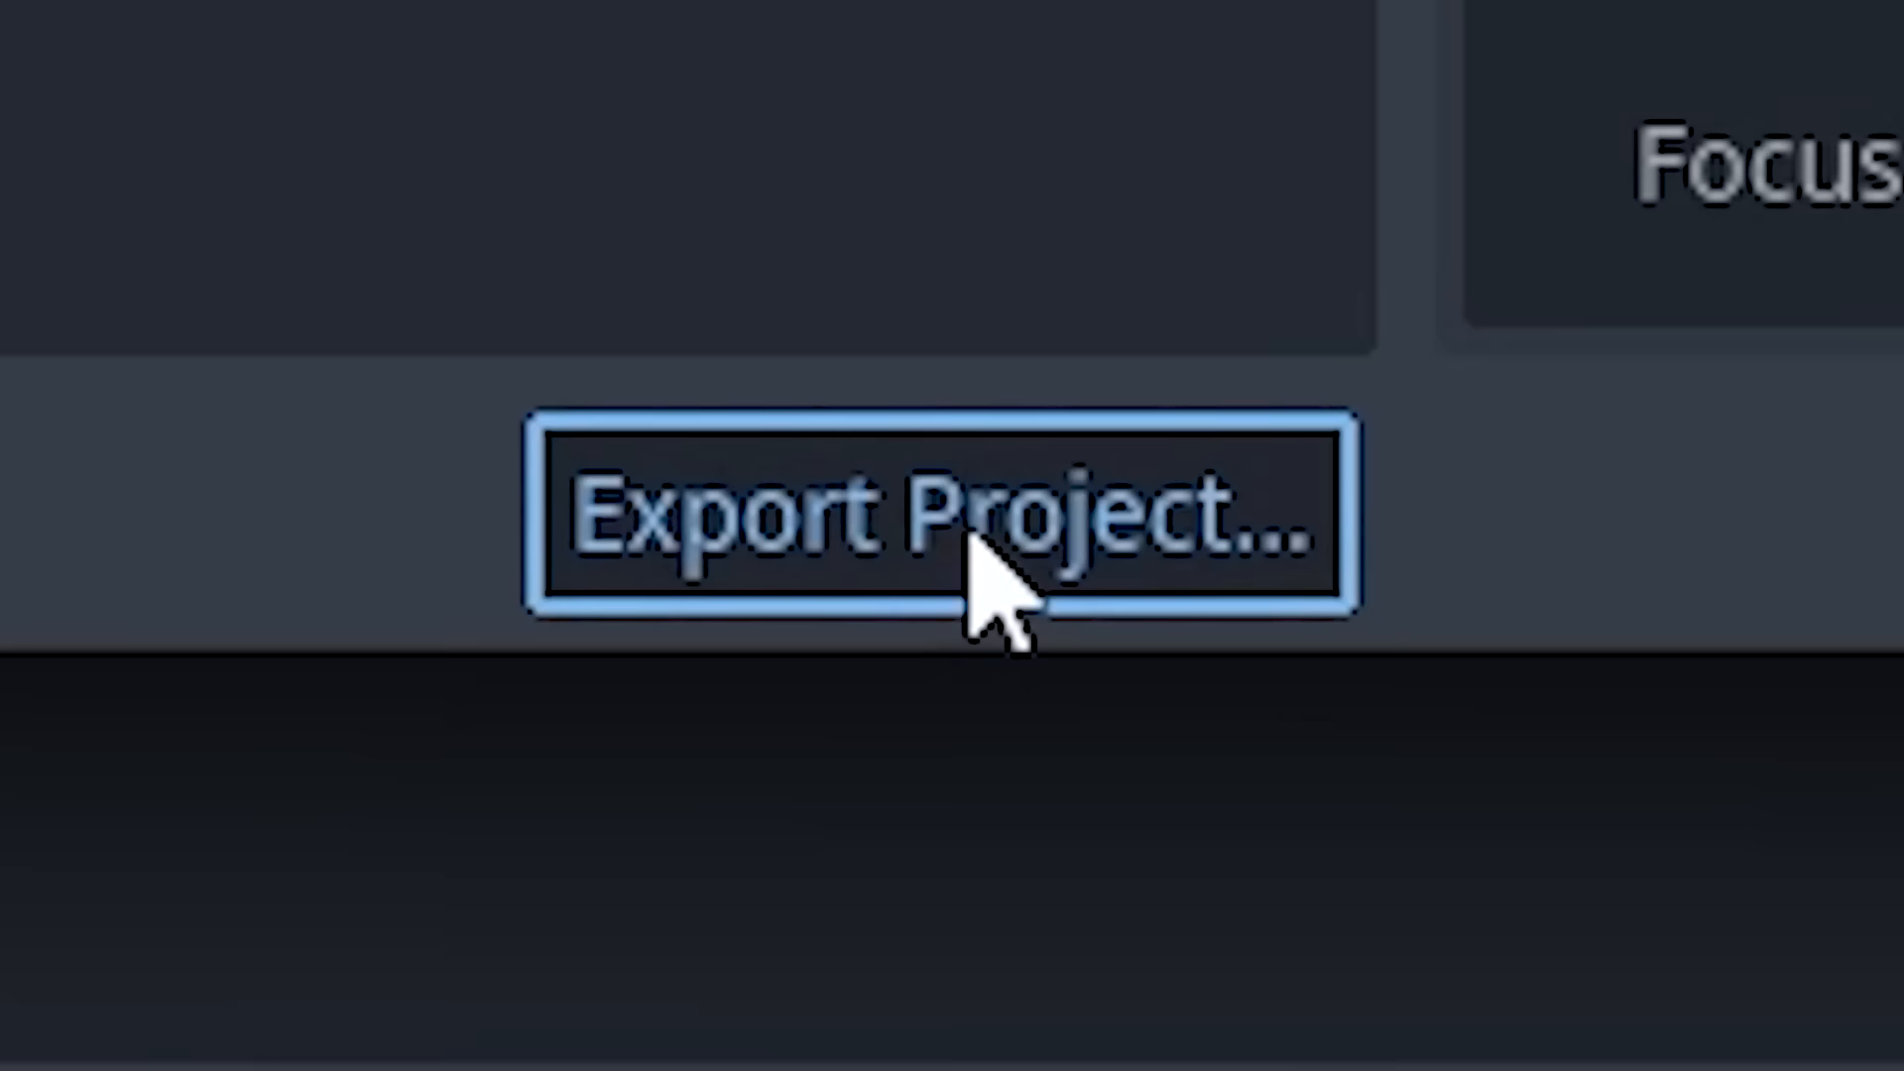
- Export the project as the Android package FNAF 2D.apk into the project folder
left_click(941, 523)
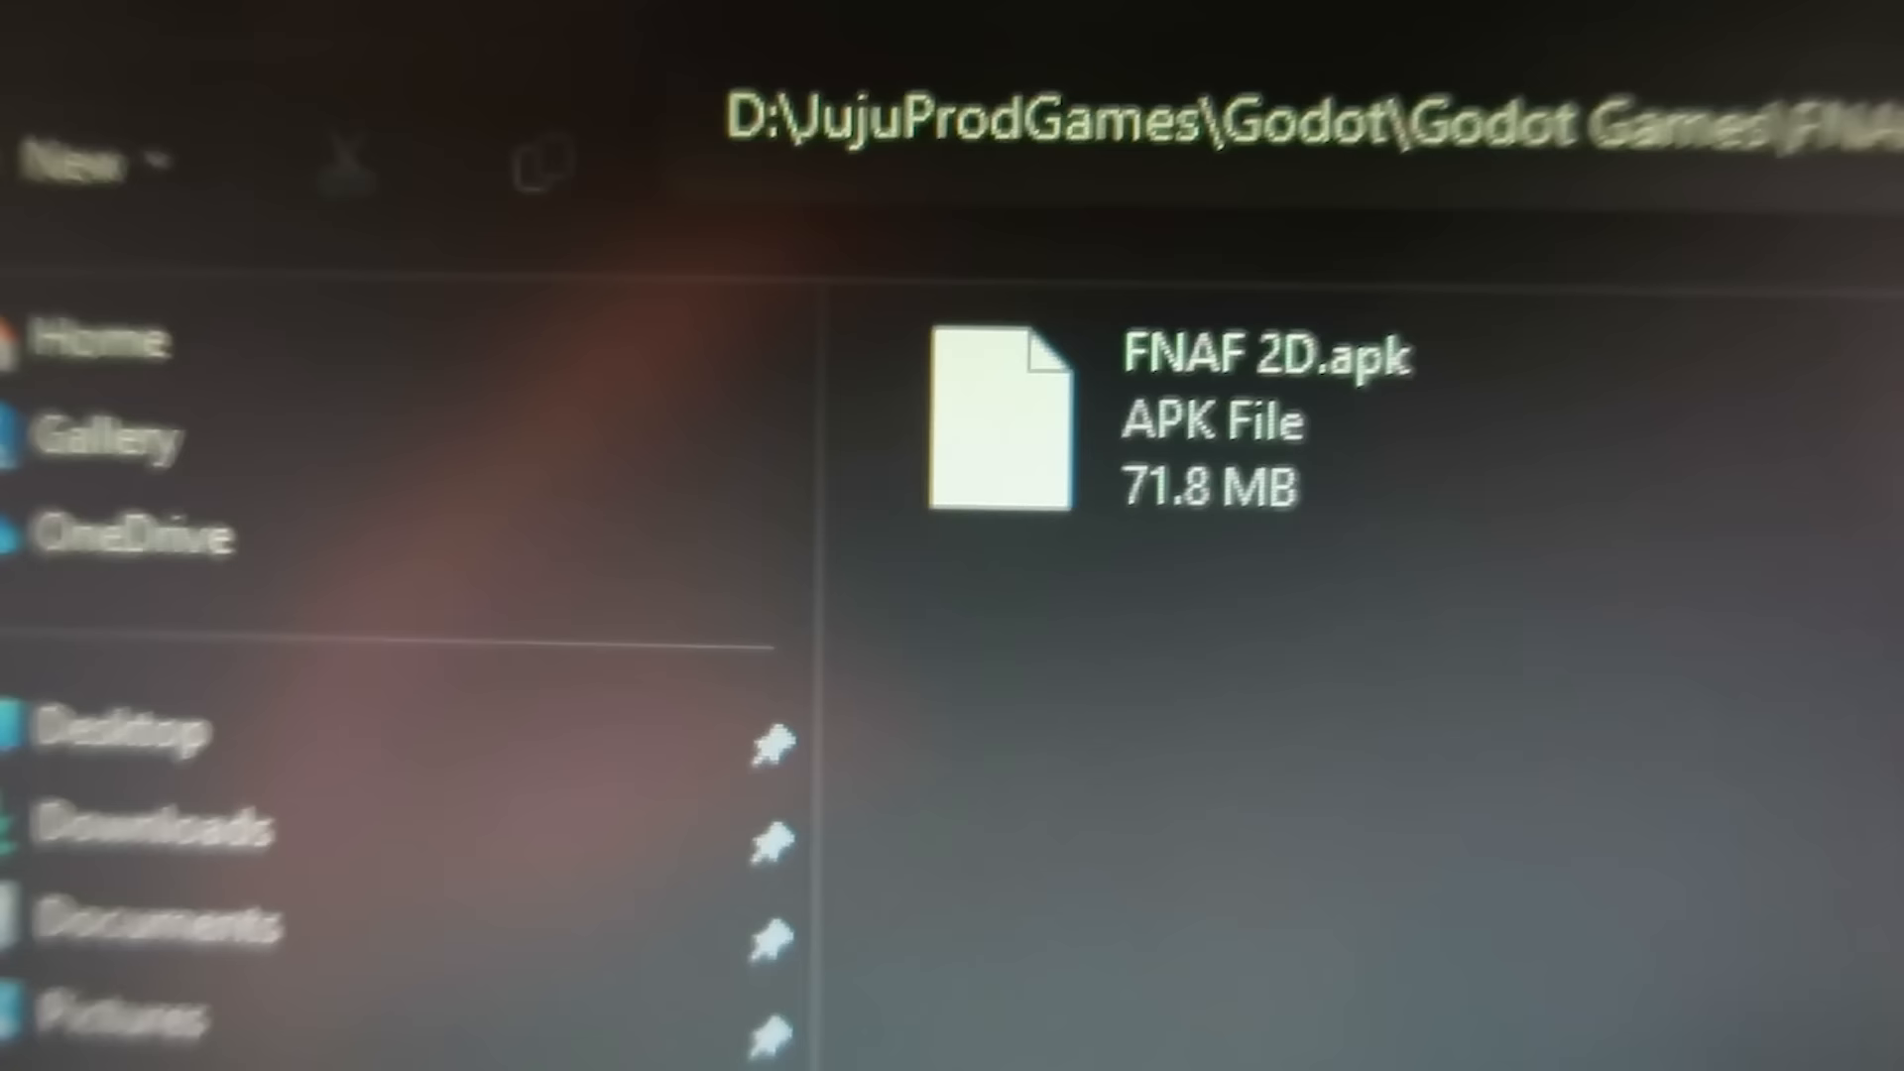